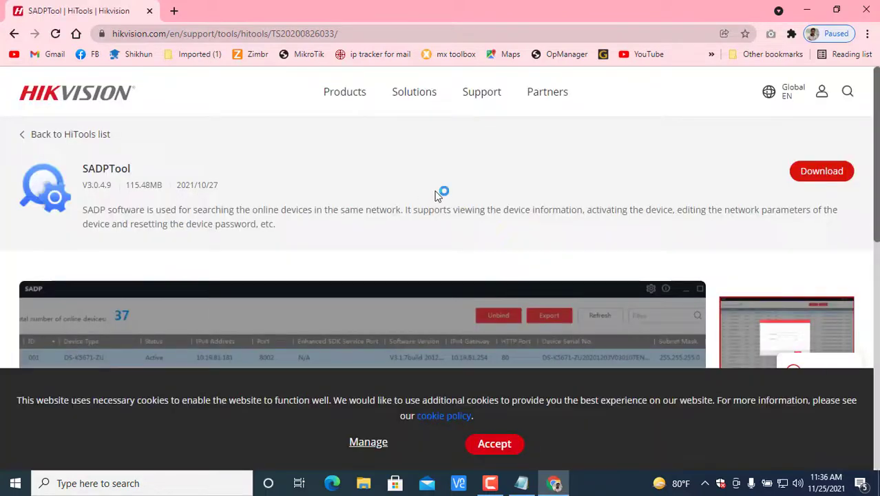
Download the SADPTool installer from Hikvision's support page and keep the file despite the warning
left_click(821, 171)
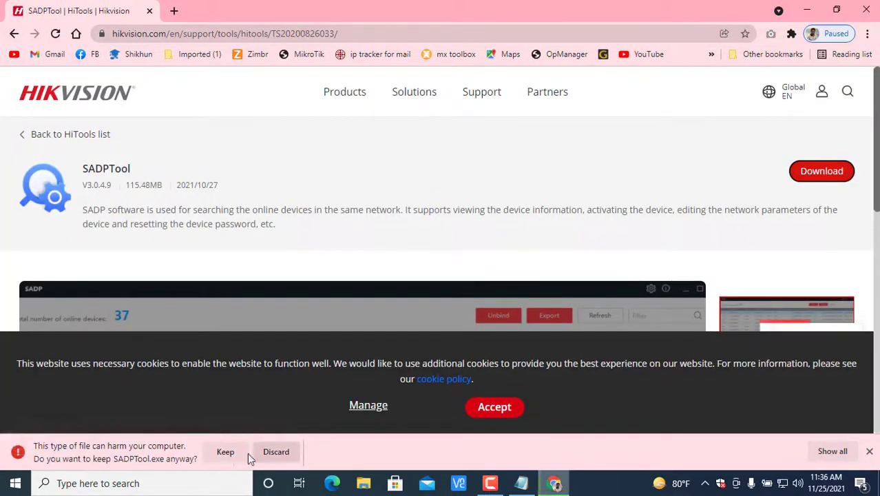
left_click(226, 450)
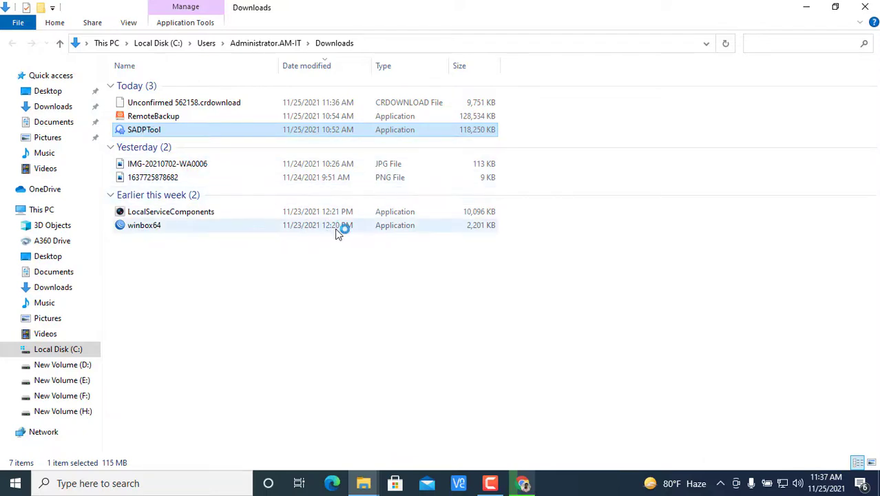
Install SADP in English to C:\Program Files (x86)\SADP with a desktop icon
double_click(144, 130)
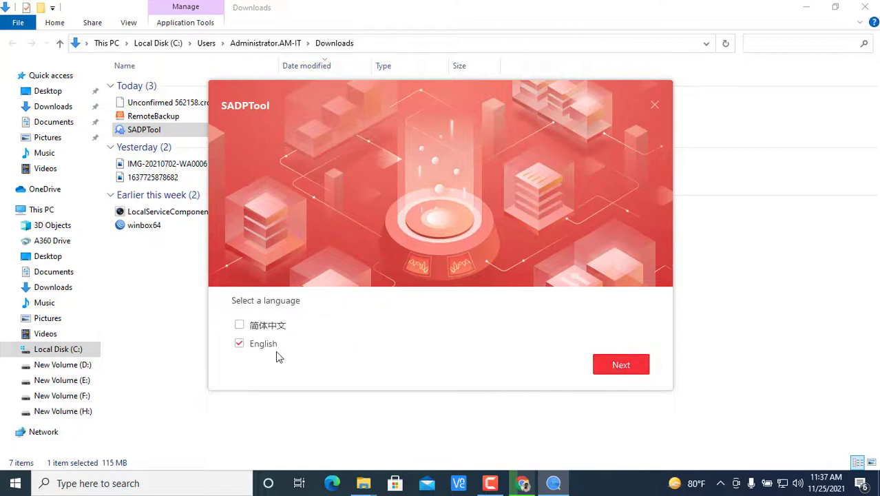
left_click(620, 364)
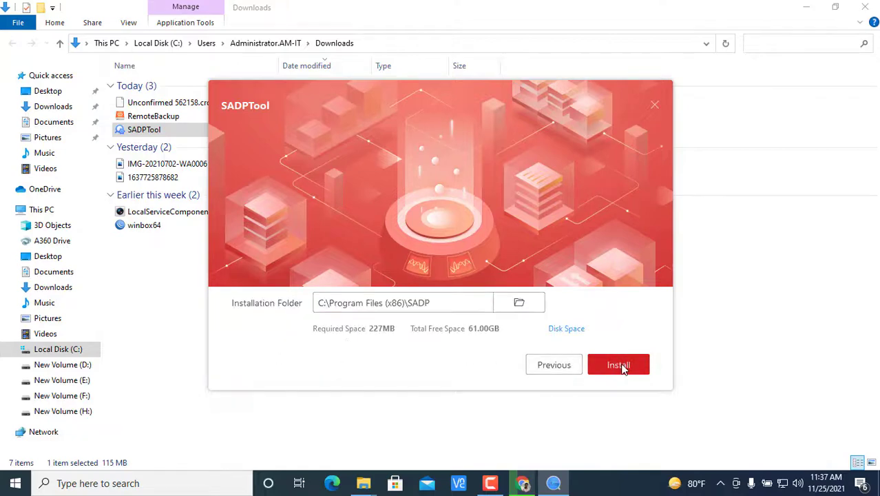
left_click(618, 364)
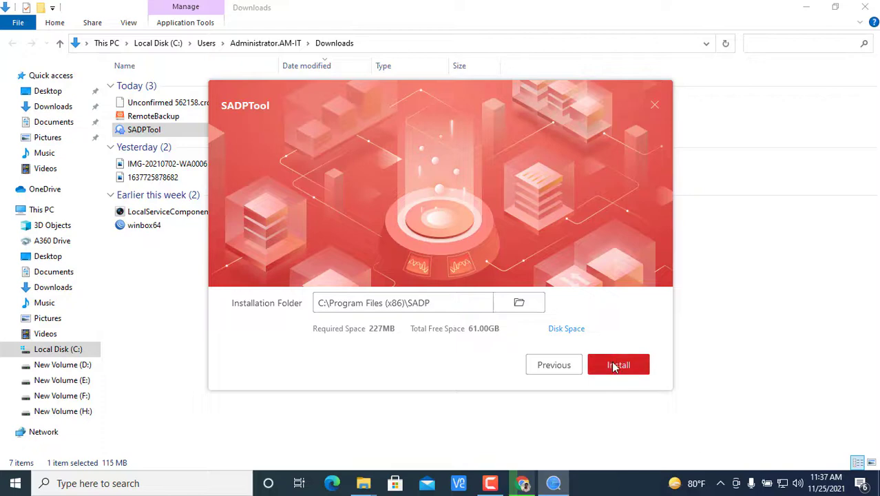
left_click(617, 364)
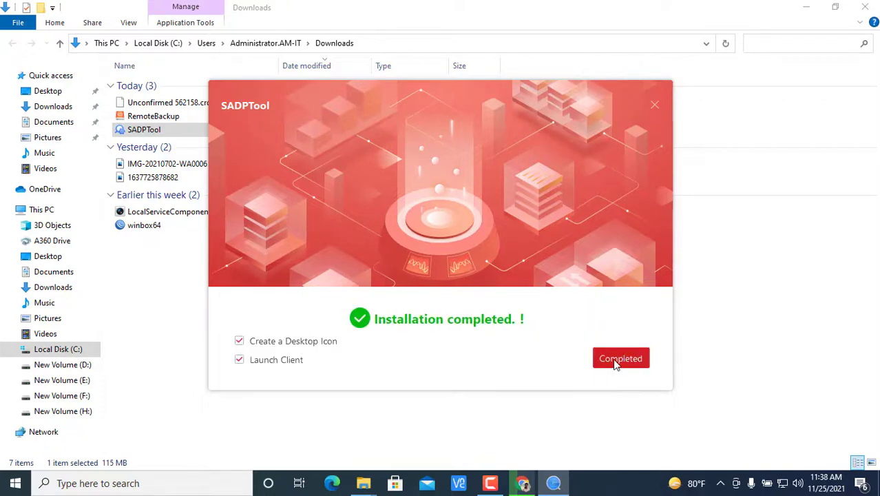
left_click(620, 358)
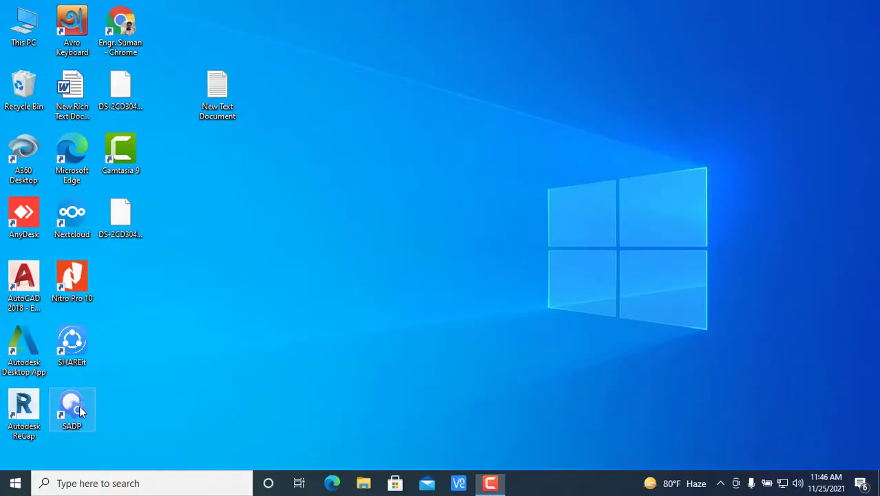
Start SADP from its desktop shortcut to discover the online camera
double_click(72, 410)
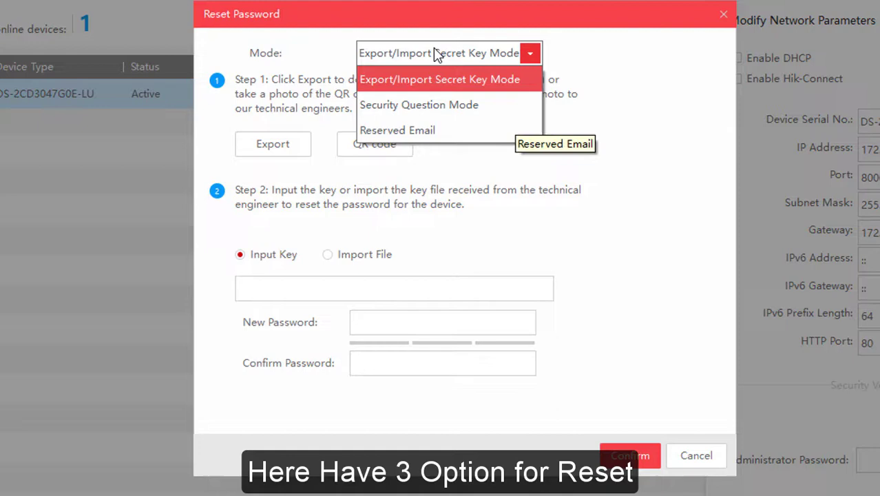
Show the recovery QR code, try Security Question Mode, then select Reserved Email mode
left_click(439, 78)
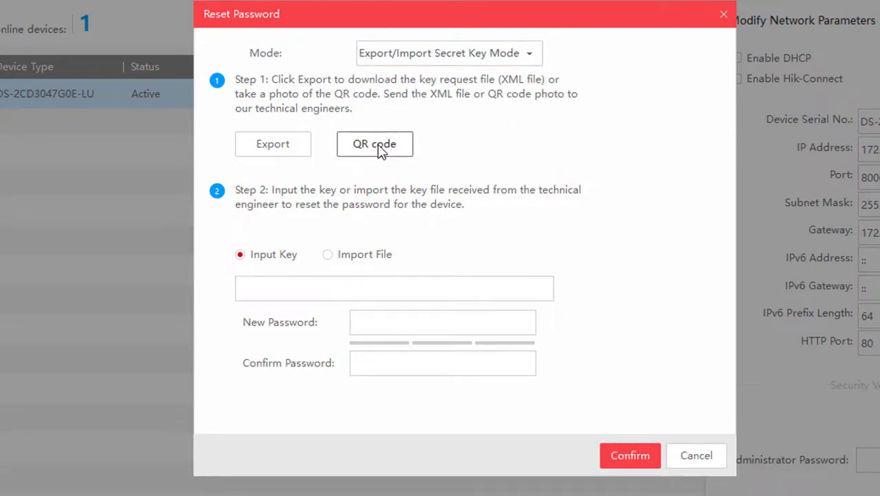
left_click(375, 143)
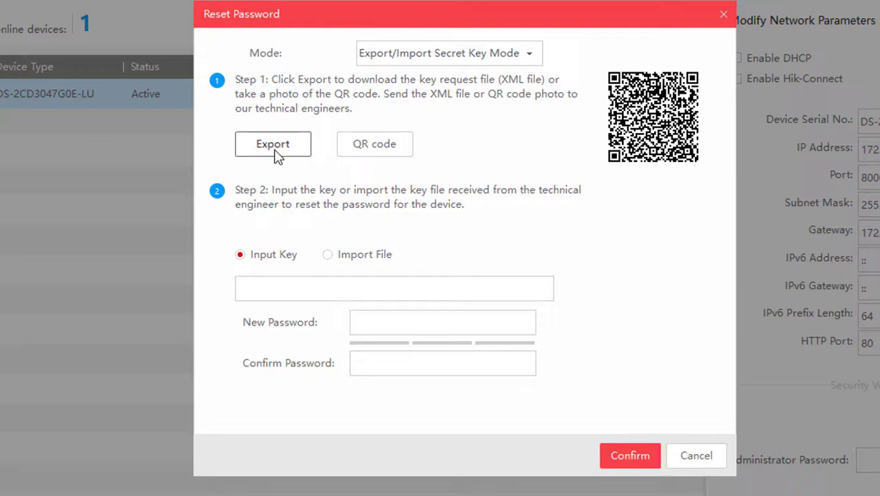
left_click(448, 53)
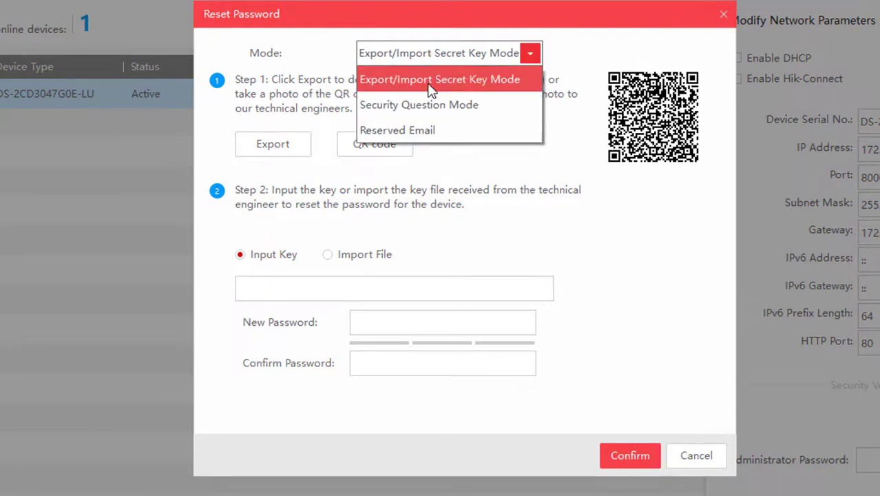
mouse_move(433, 104)
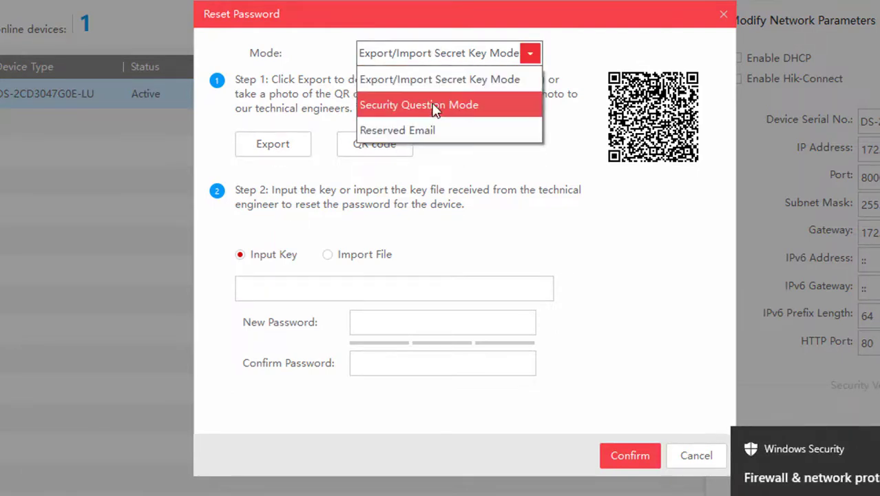
mouse_move(439, 79)
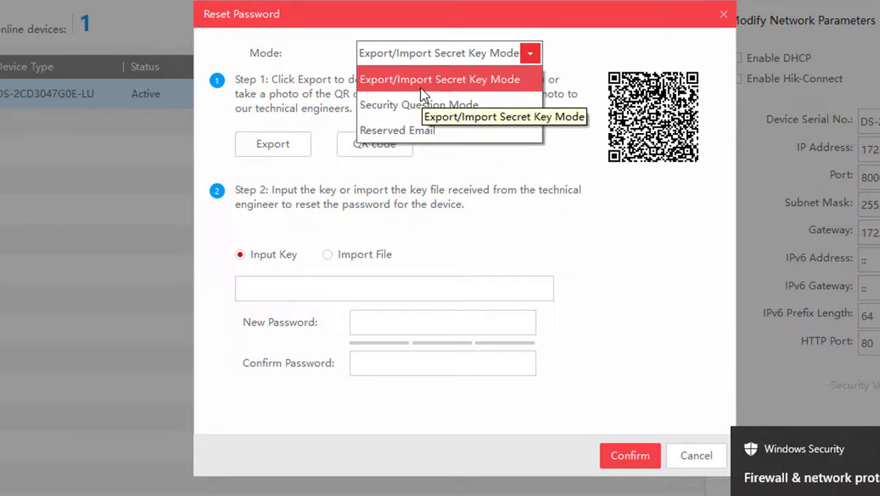
left_click(418, 105)
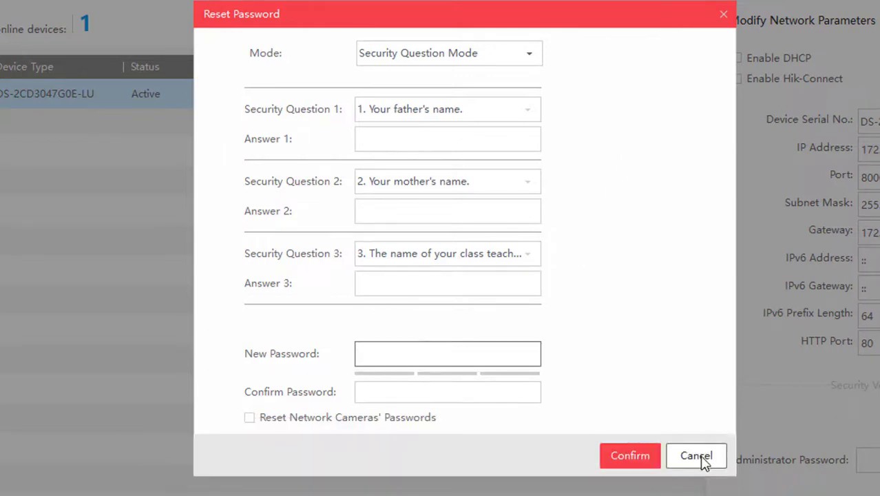
left_click(448, 53)
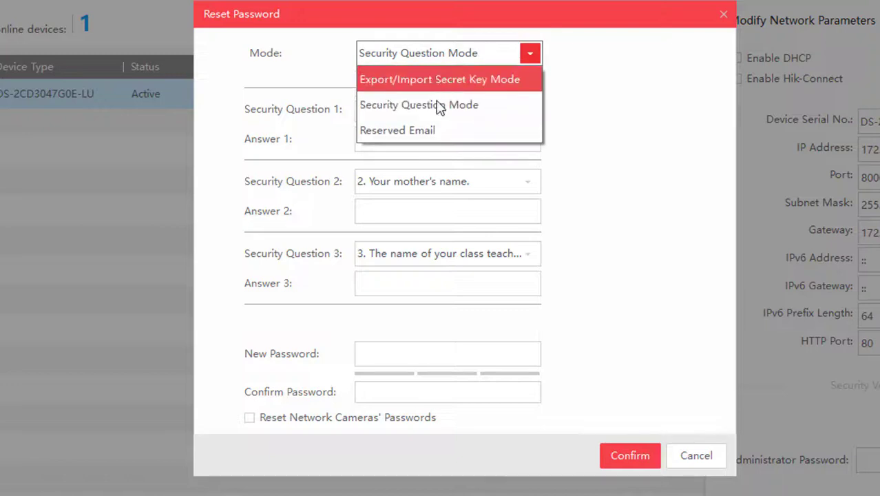
left_click(397, 130)
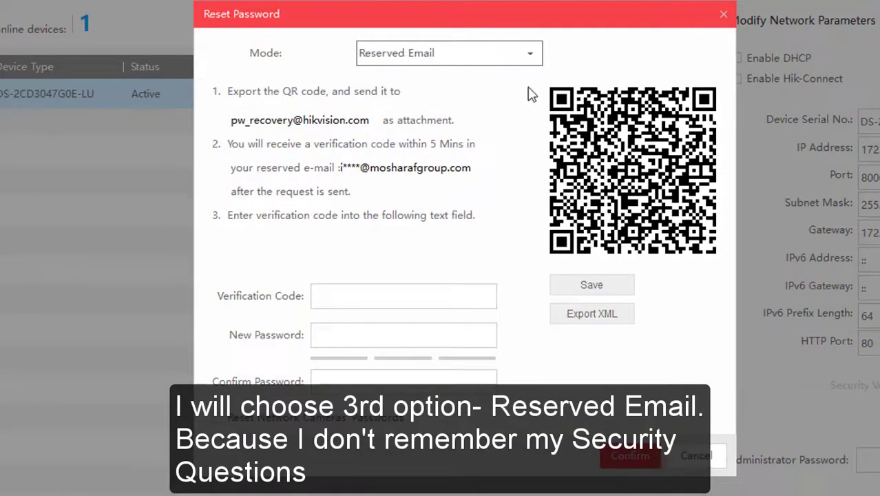
mouse_move(433, 119)
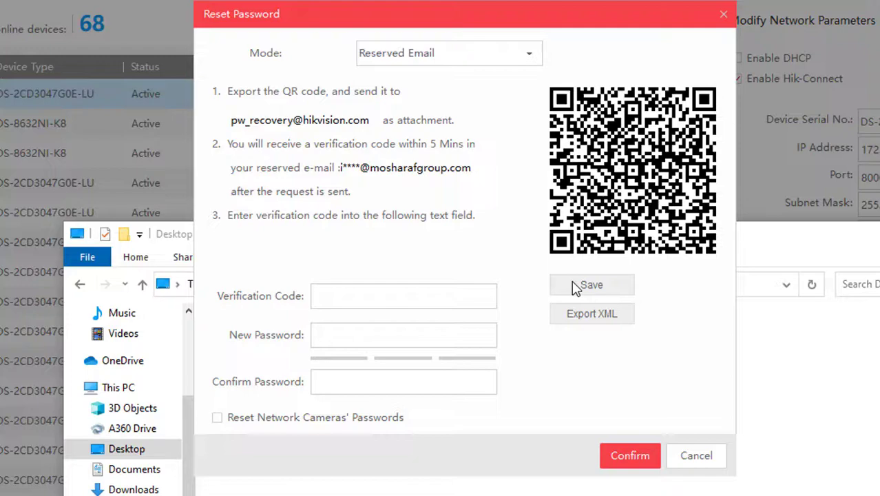
Save the reserved-email recovery QR code image to the Desktop folder
left_click(591, 284)
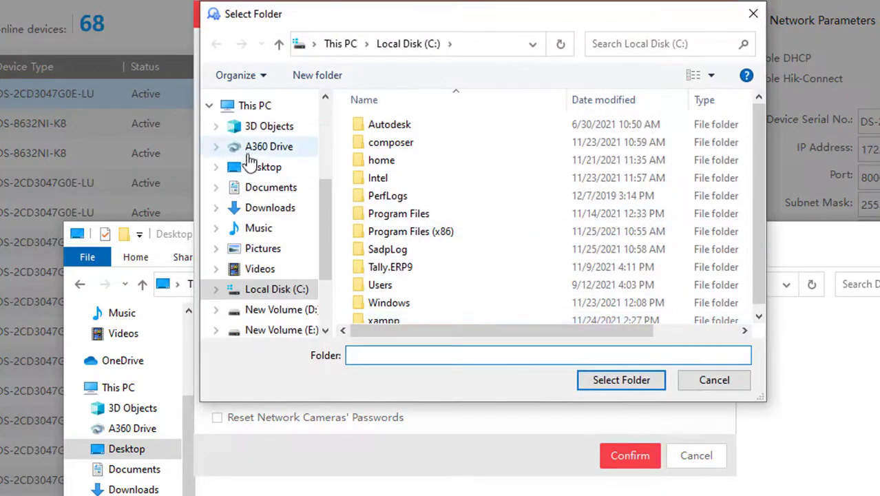
left_click(263, 167)
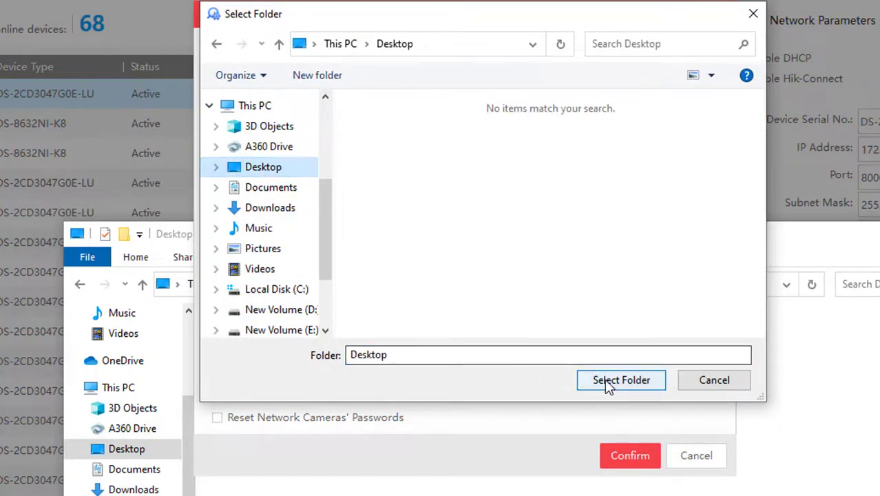
left_click(620, 379)
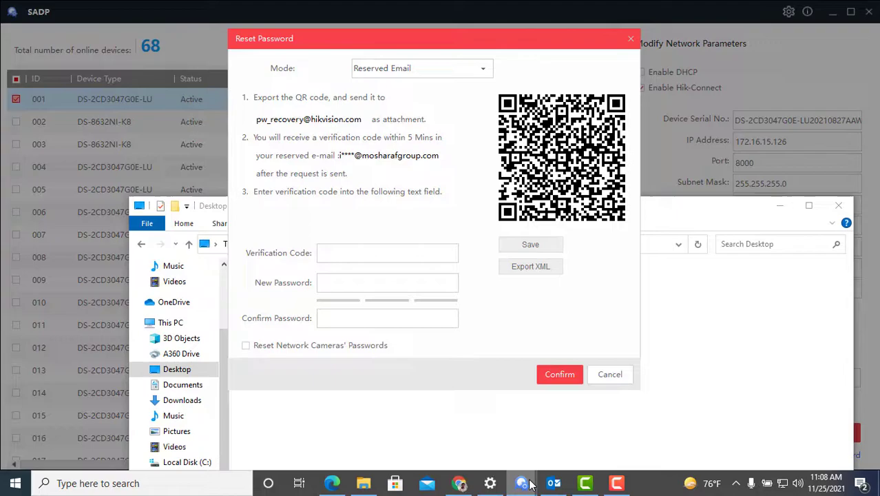
left_click(521, 482)
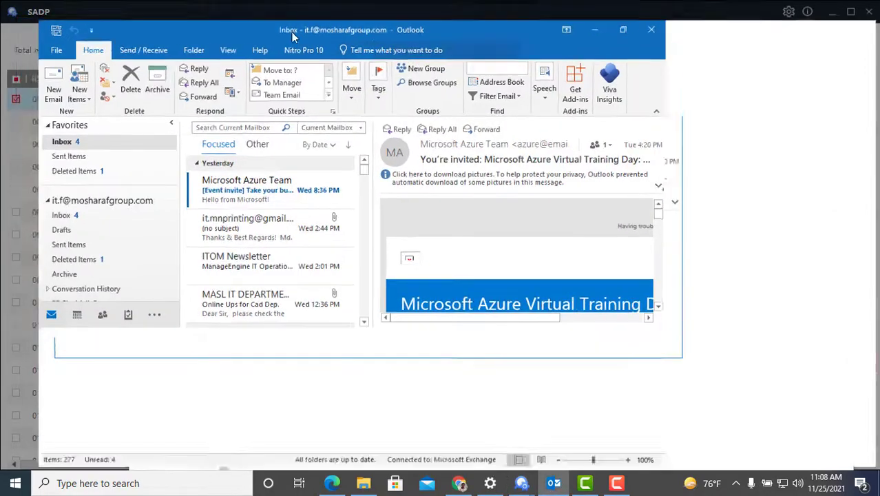
left_click(53, 88)
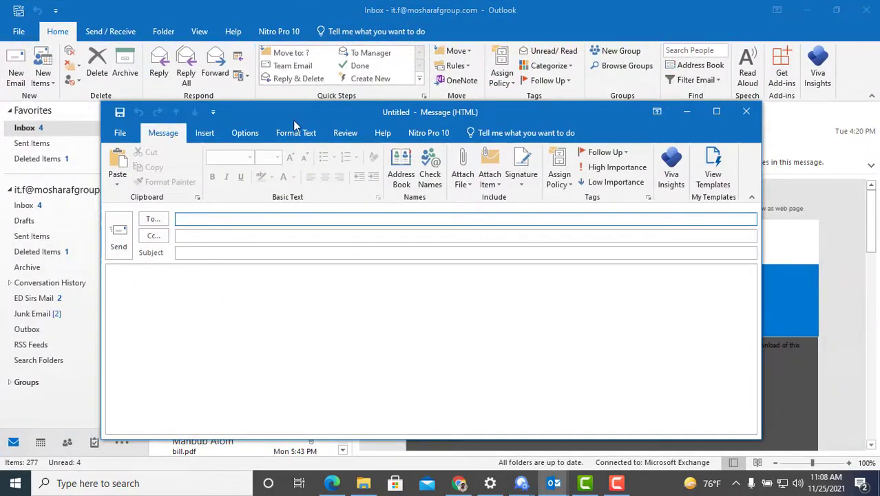
type("pw_recovery")
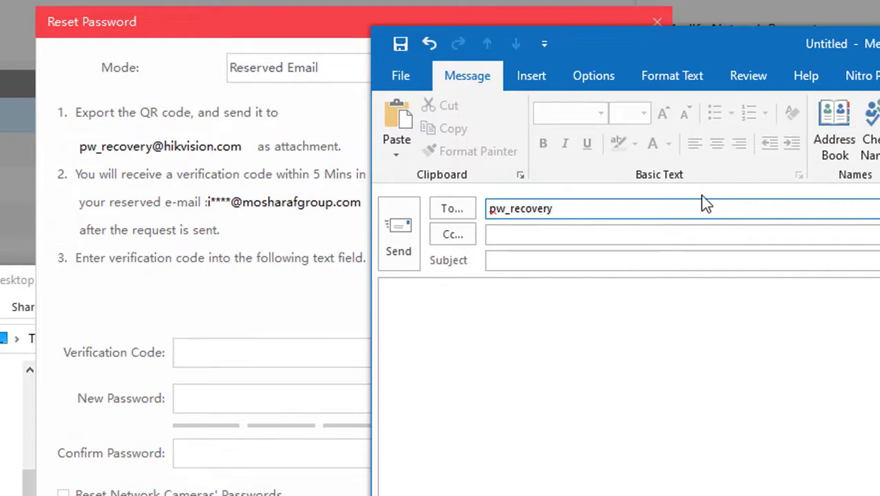
left_click(870, 124)
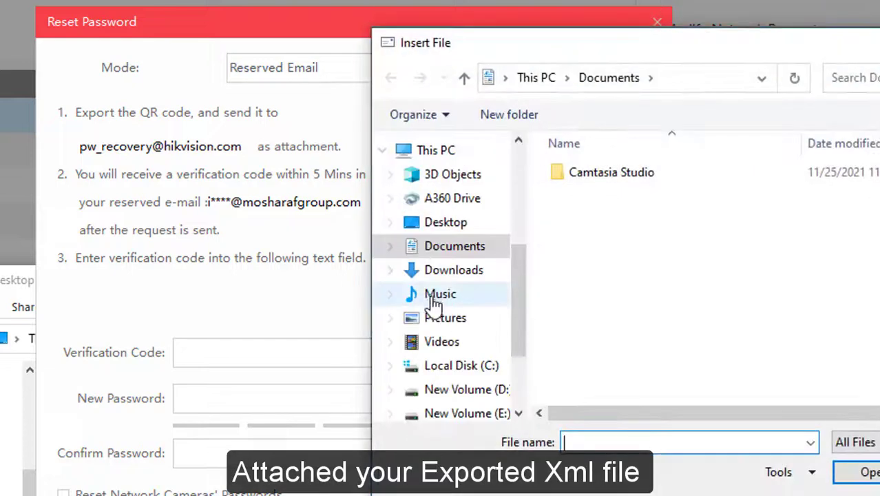
left_click(445, 222)
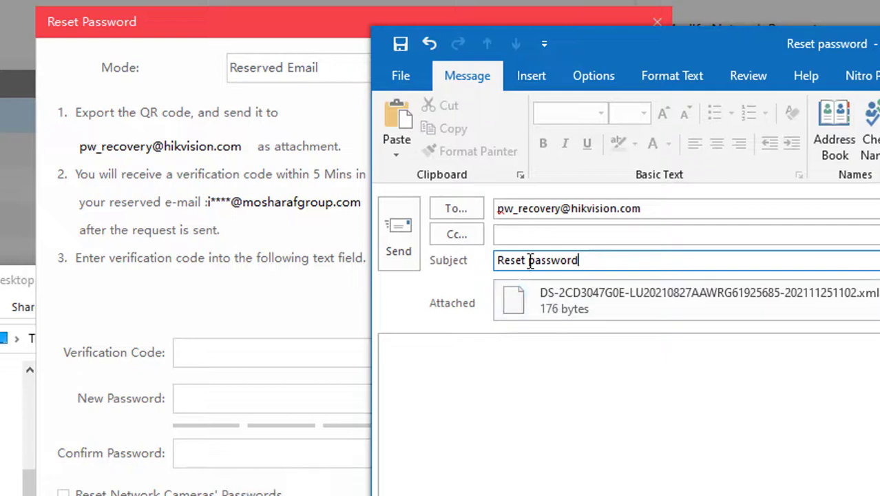
mouse_move(397, 233)
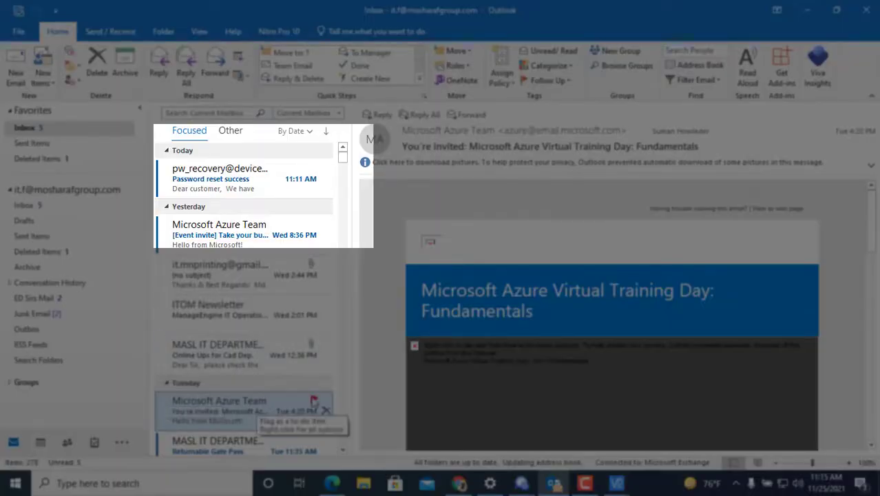
left_click(220, 178)
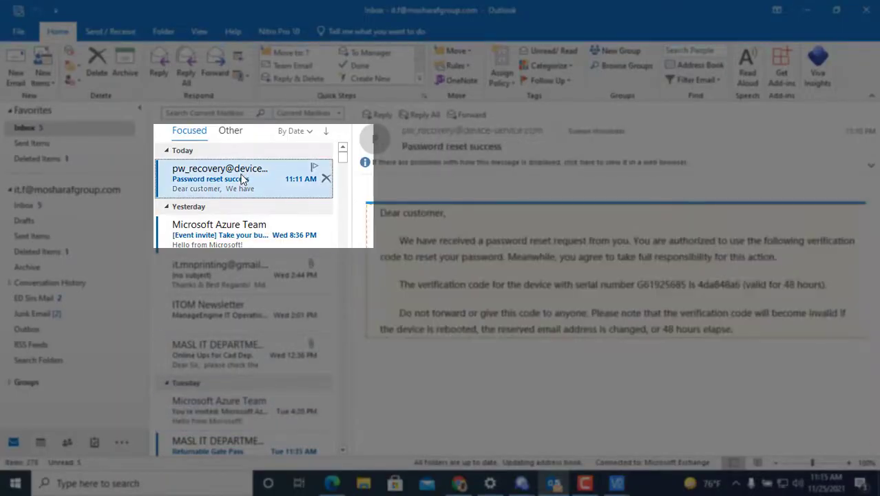
double_click(220, 178)
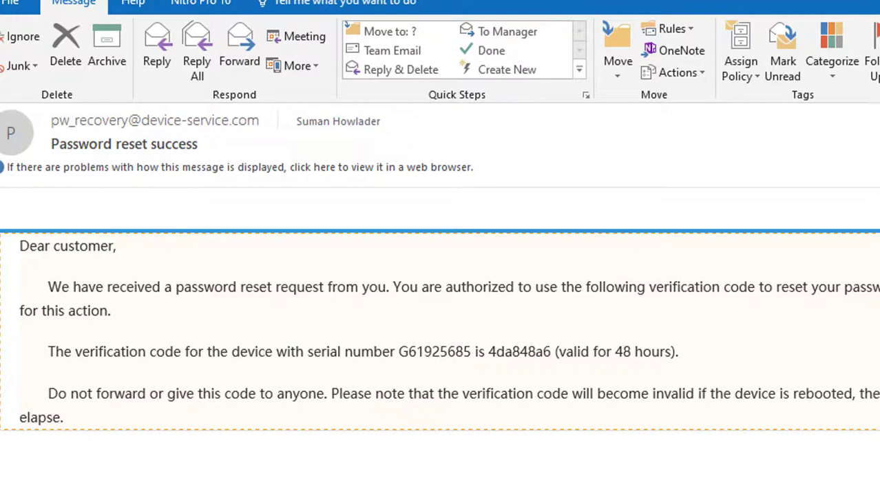
mouse_move(434, 351)
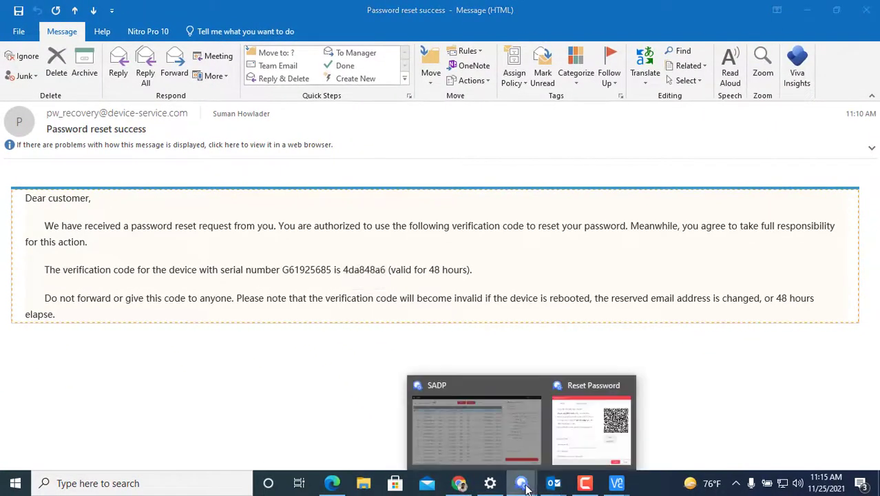
left_click(590, 427)
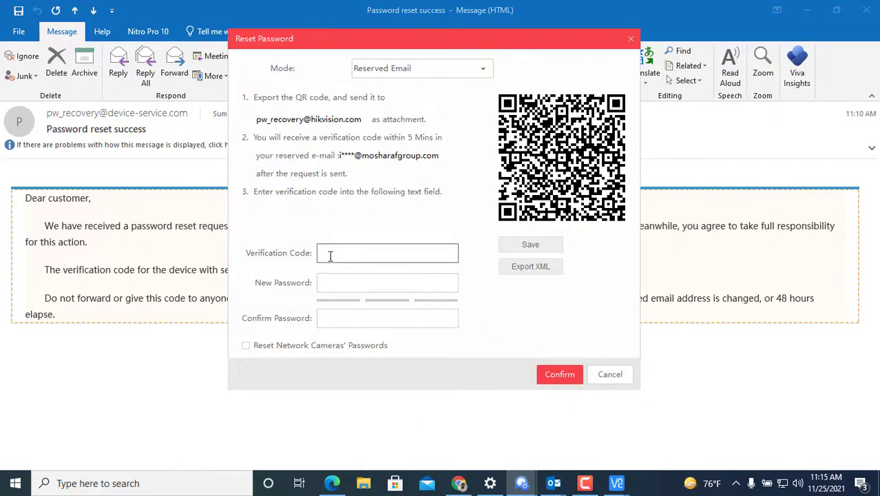
right_click(387, 252)
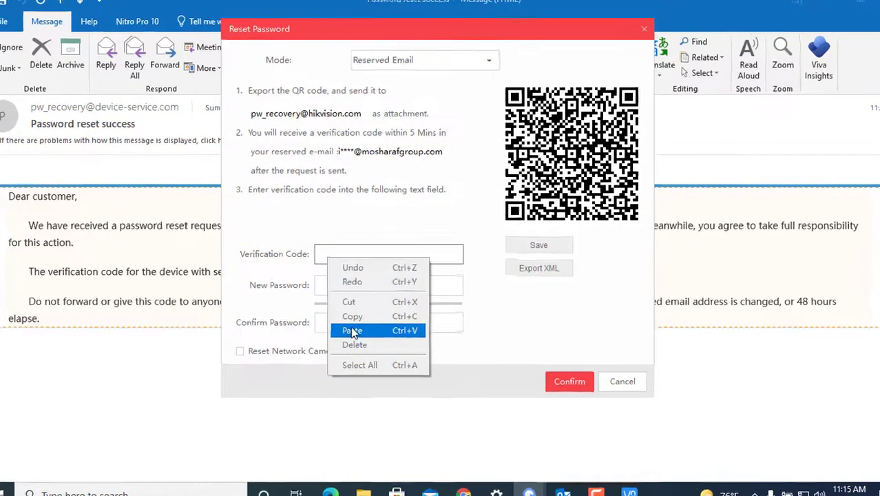
left_click(351, 330)
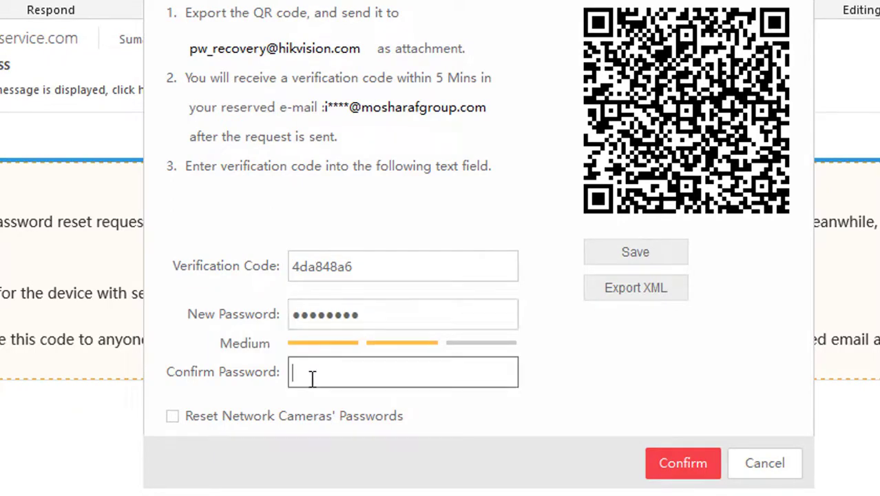
type("••••")
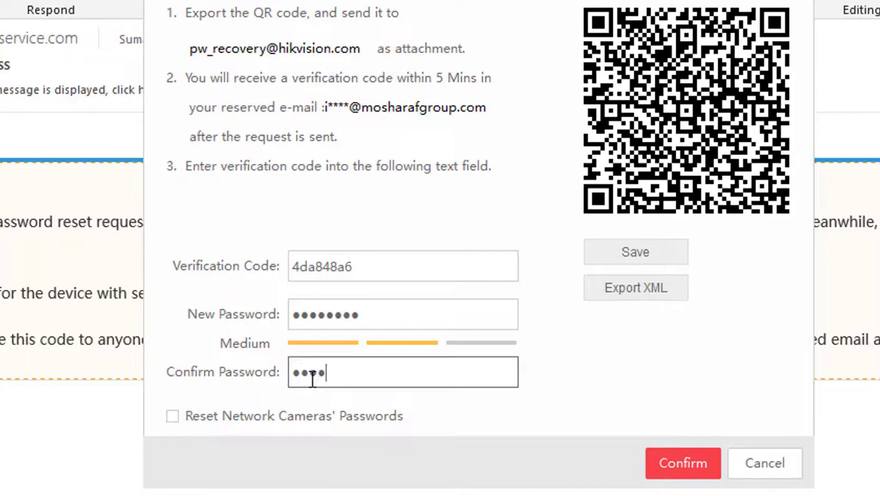
type("•••")
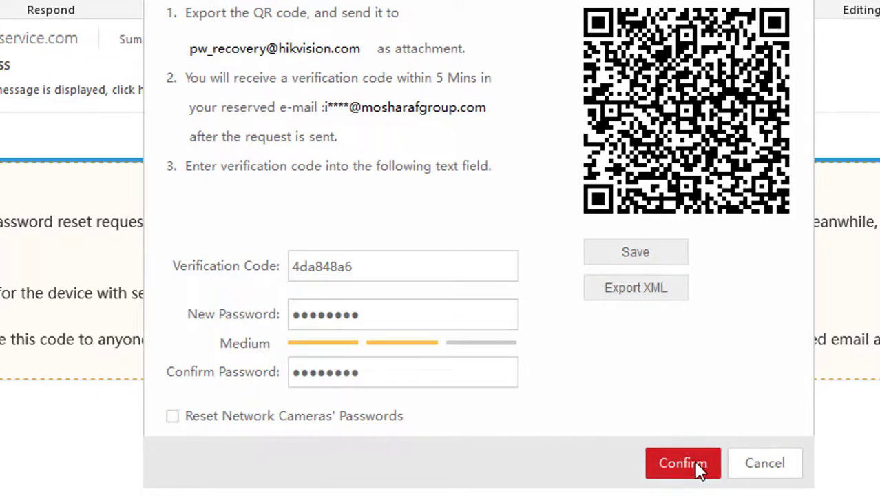
left_click(682, 463)
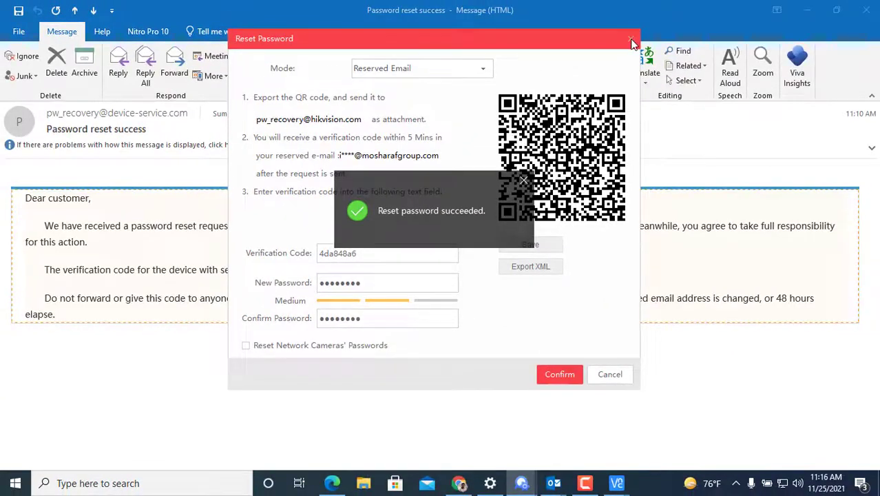
left_click(631, 39)
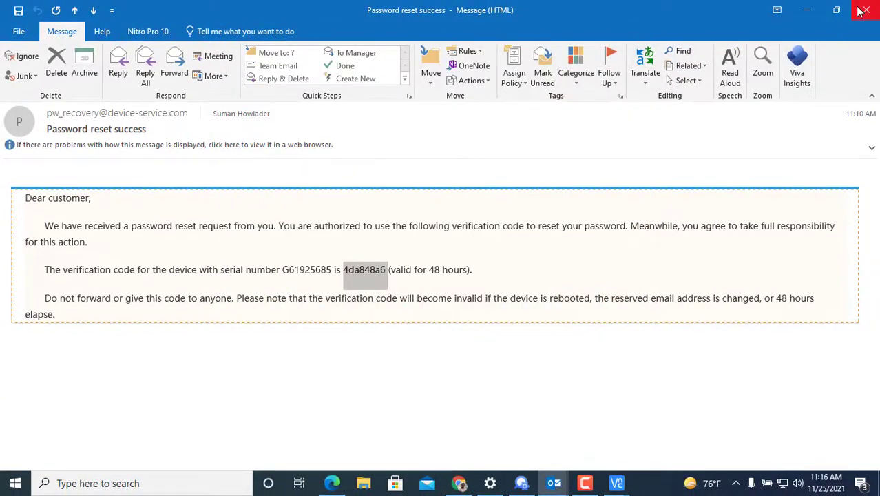
left_click(332, 483)
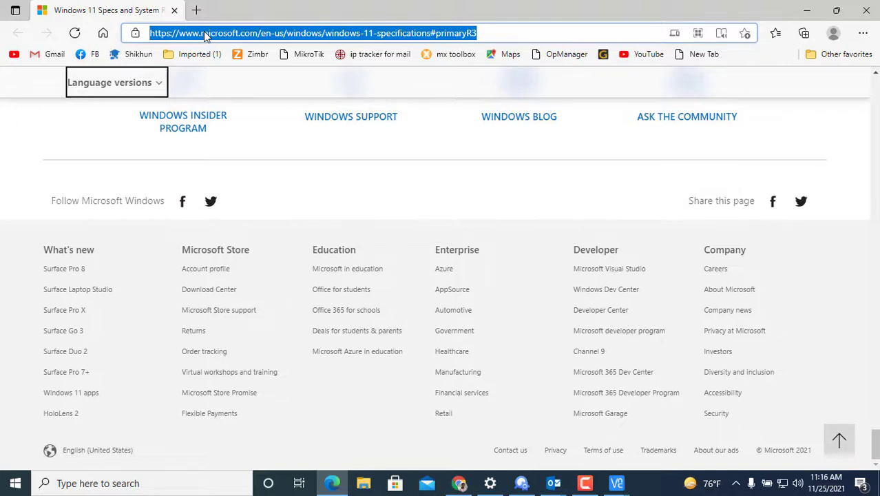
Log in to 172.16.15.99 as admin with the new password and open Configuration
type("172.16.15.99")
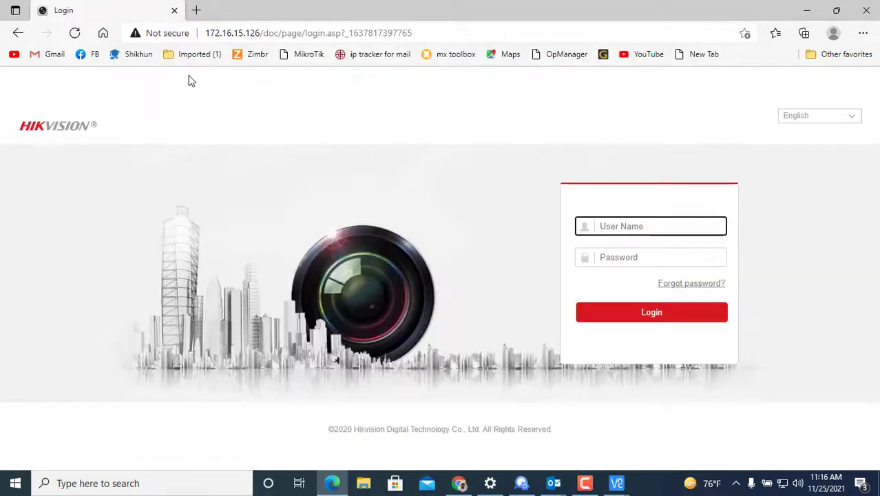
type("admin")
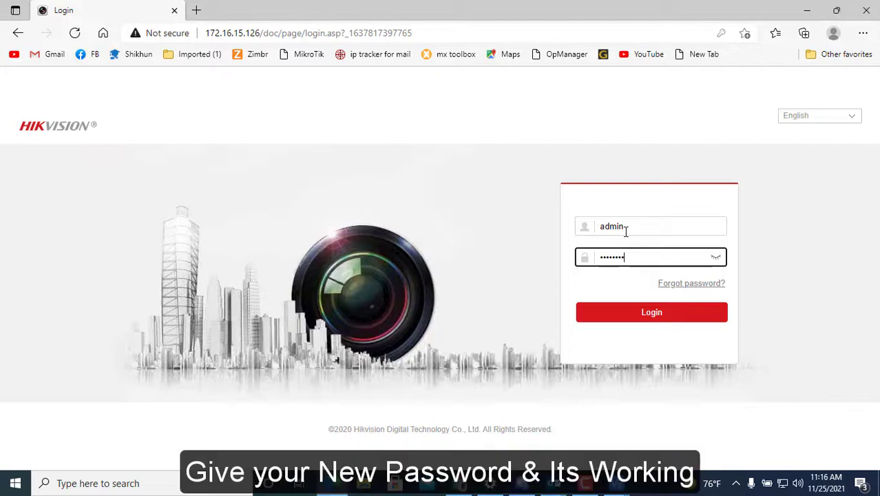
left_click(651, 312)
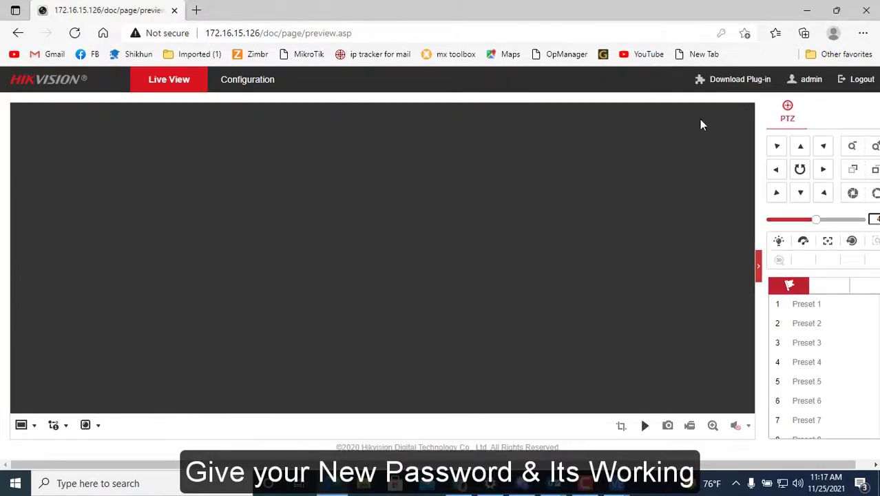
left_click(247, 78)
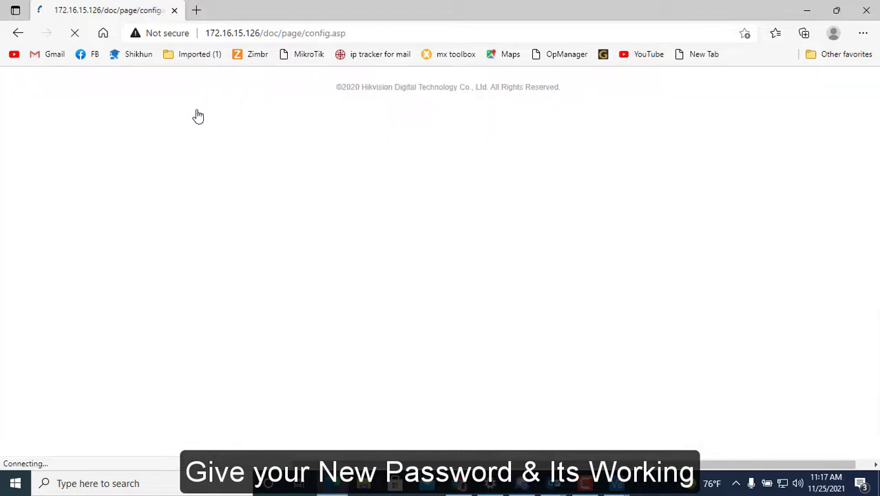